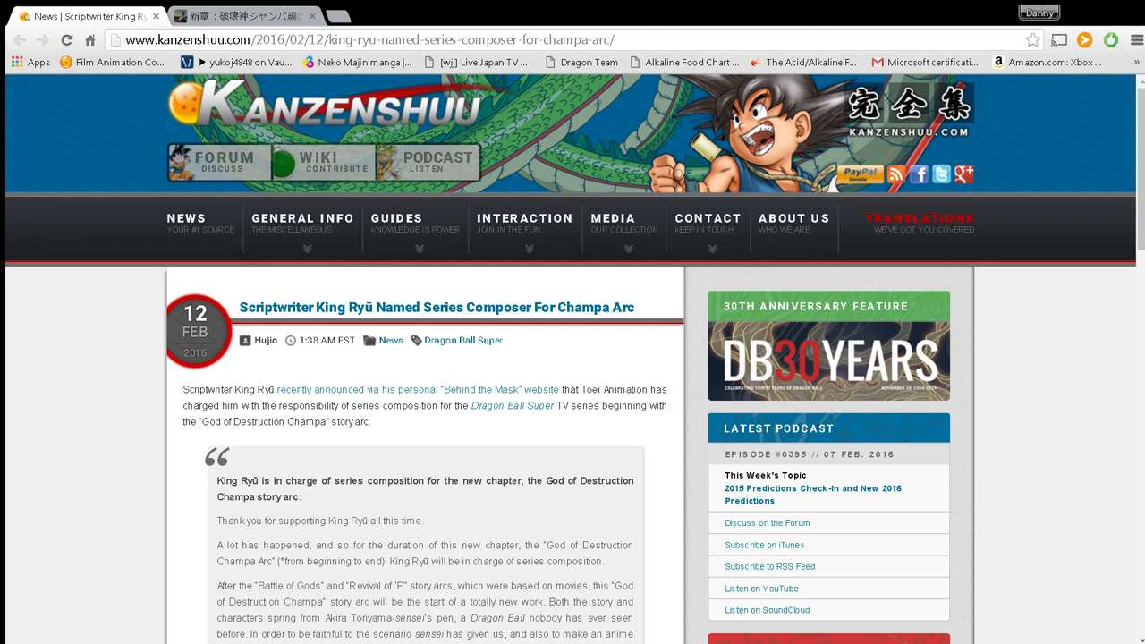
Scroll down King Ryu's Ameba post past the Universe 6 vs 7 image to the Champa Arc announcement.
scroll("down", 3)
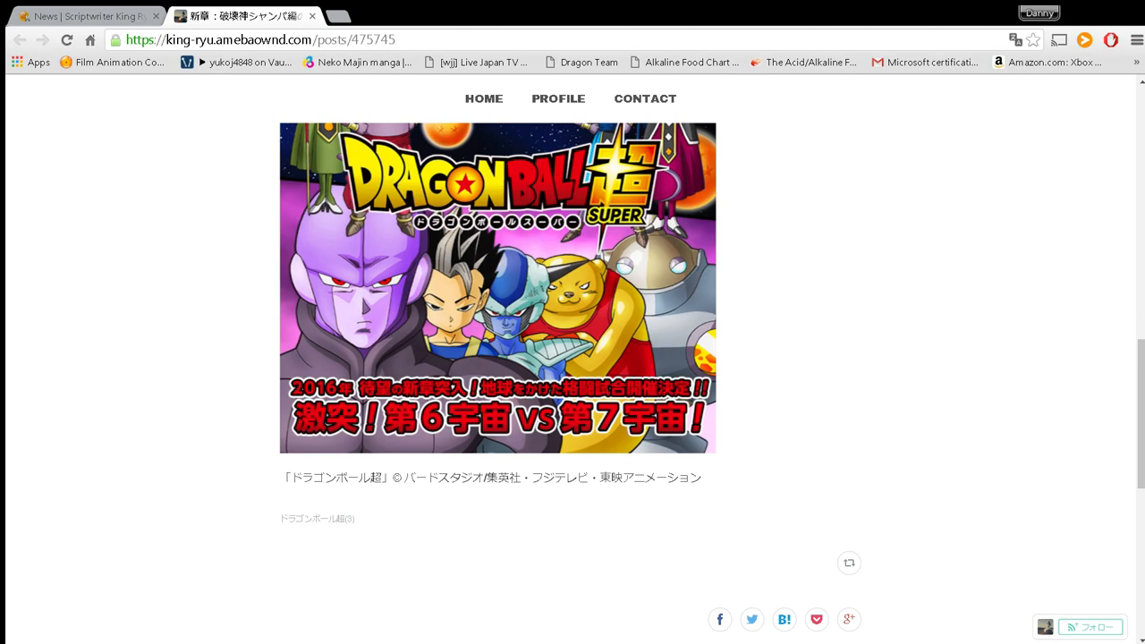
scroll("down", 3)
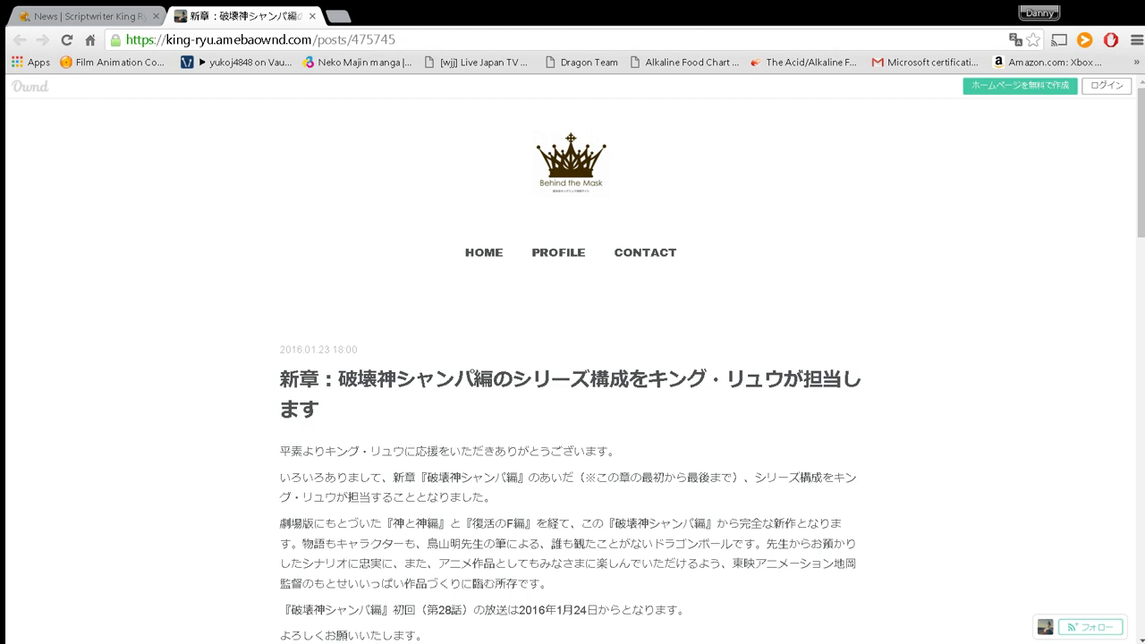
Switch to the Kanzenshuu article and read down to King Ryū's translated quote with the 24 January 2016 premiere.
left_click(80, 14)
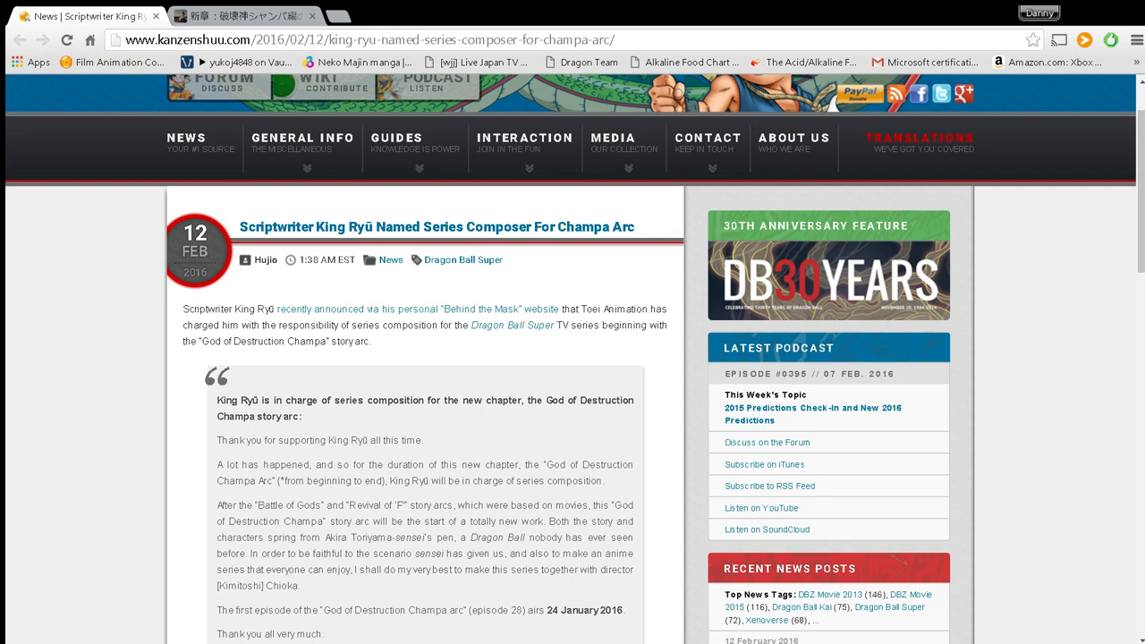
scroll("down", 3)
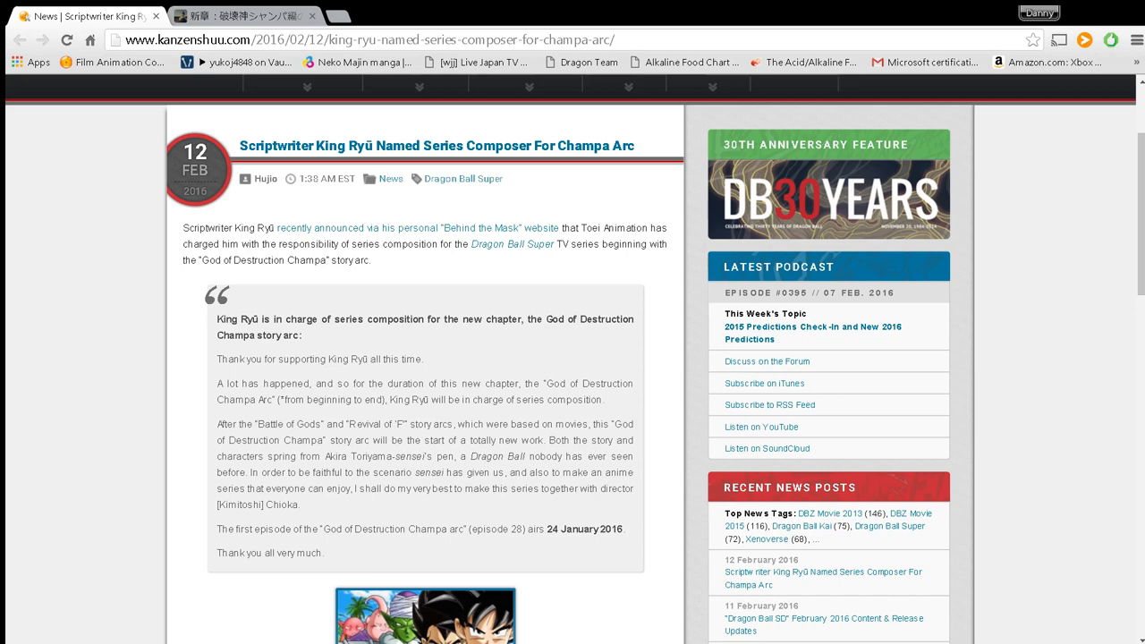
scroll("down", 3)
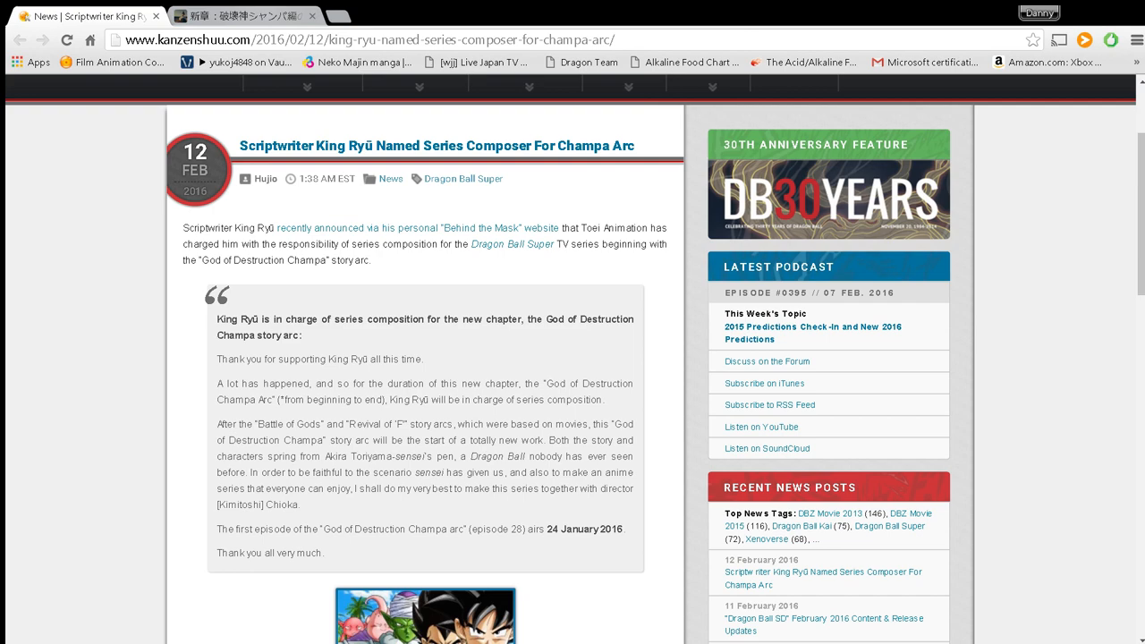
Switch to the Ameba tab showing King Ryu's post with the Universe 6 vs 7 promotional image.
left_click(250, 15)
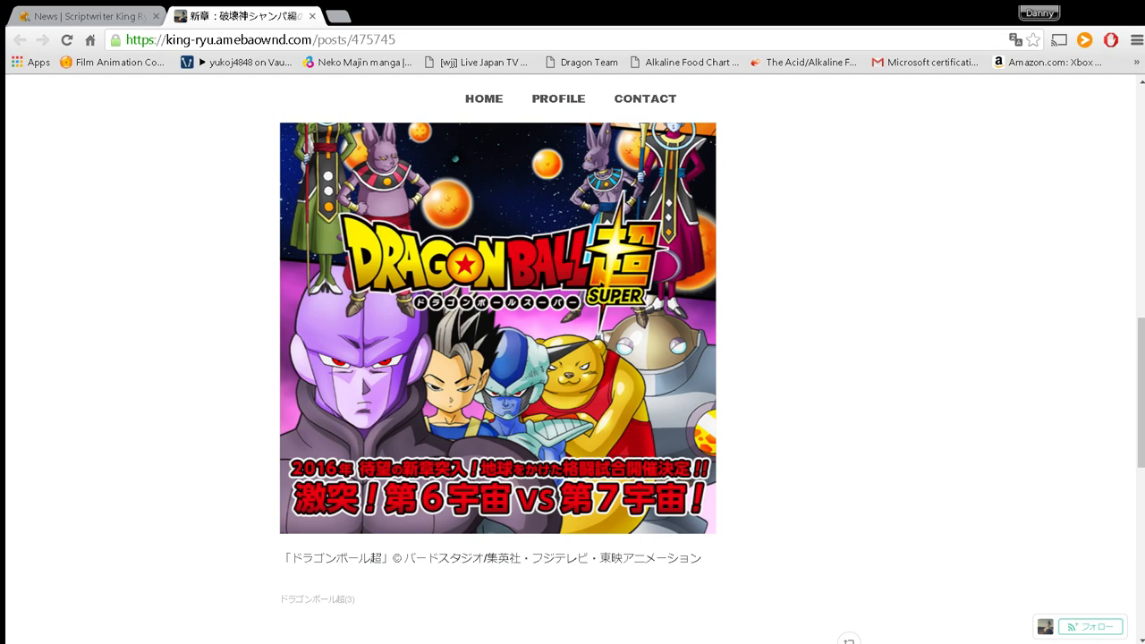